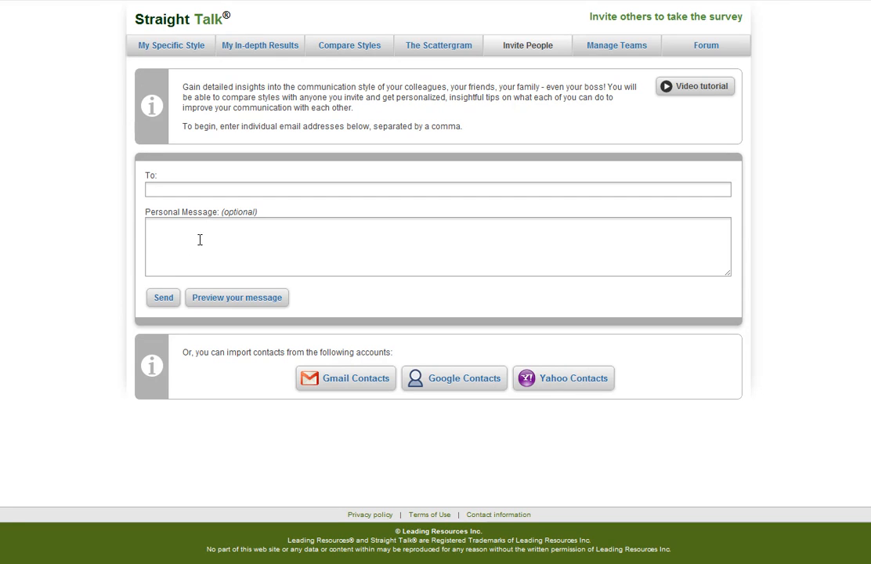
Enter two comma-separated recipient email addresses in the invitation's To field.
click(437, 189)
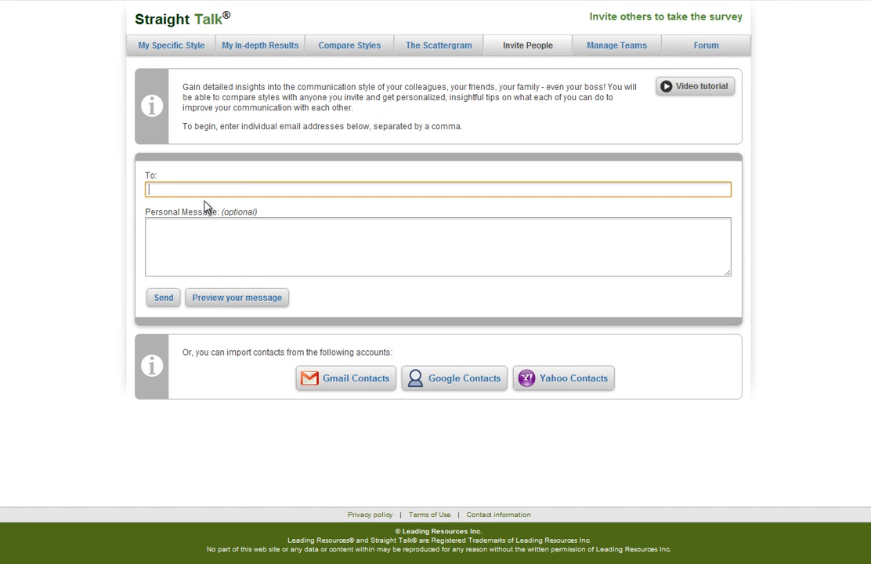
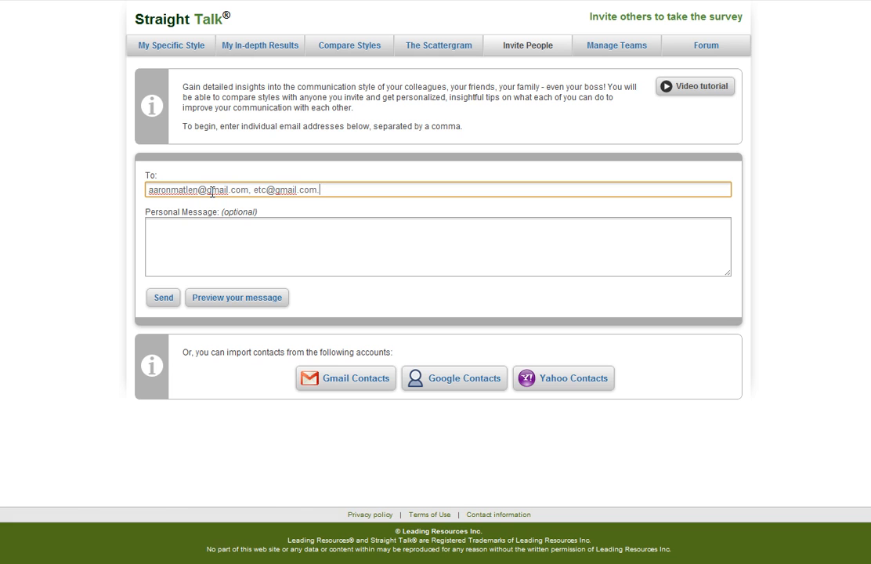
mouse_move(435, 404)
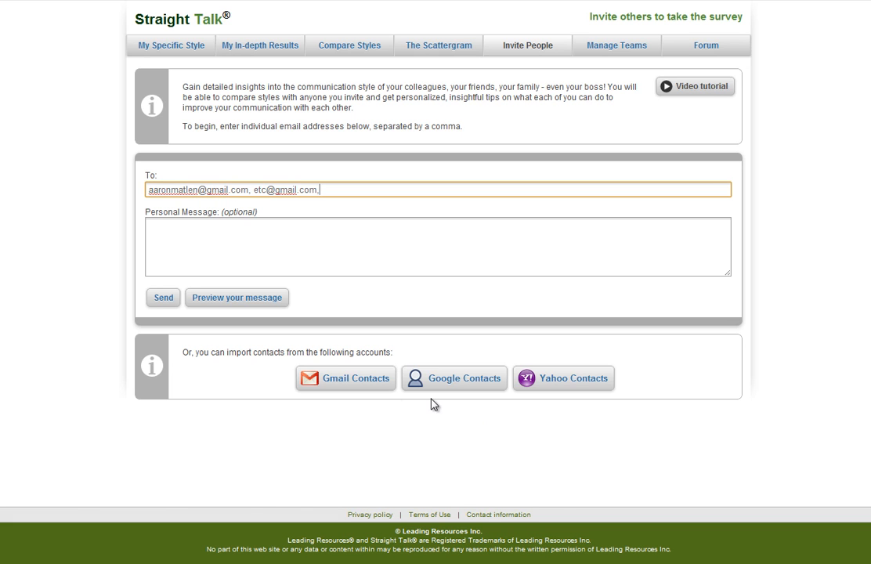
Import recipients from Google Contacts by granting the survey site access.
click(354, 378)
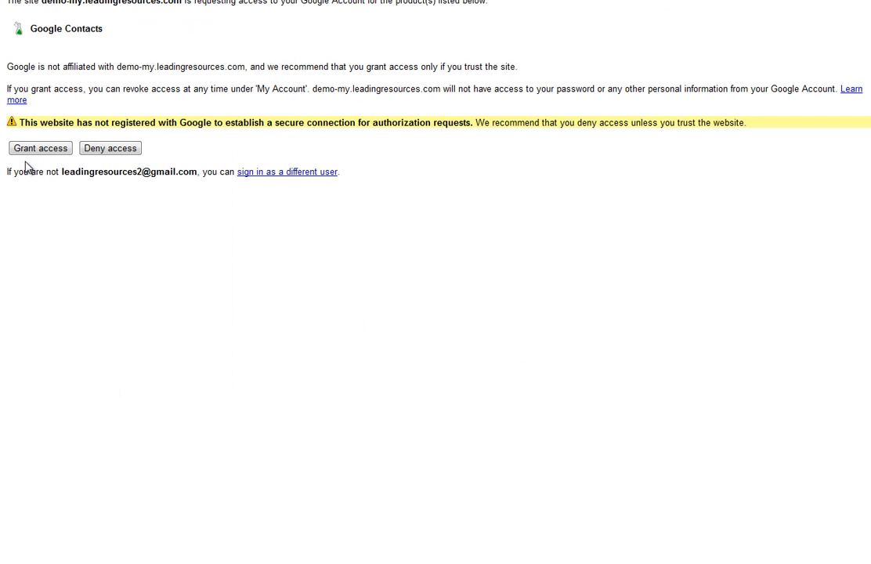
click(110, 148)
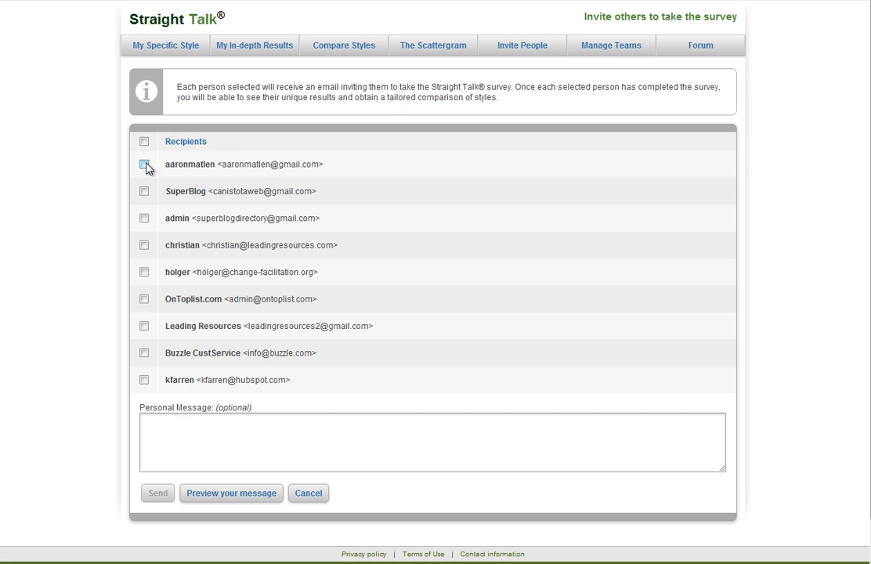
Select the first contact and Leading Resources, add the communication-styles message, and preview it.
click(143, 165)
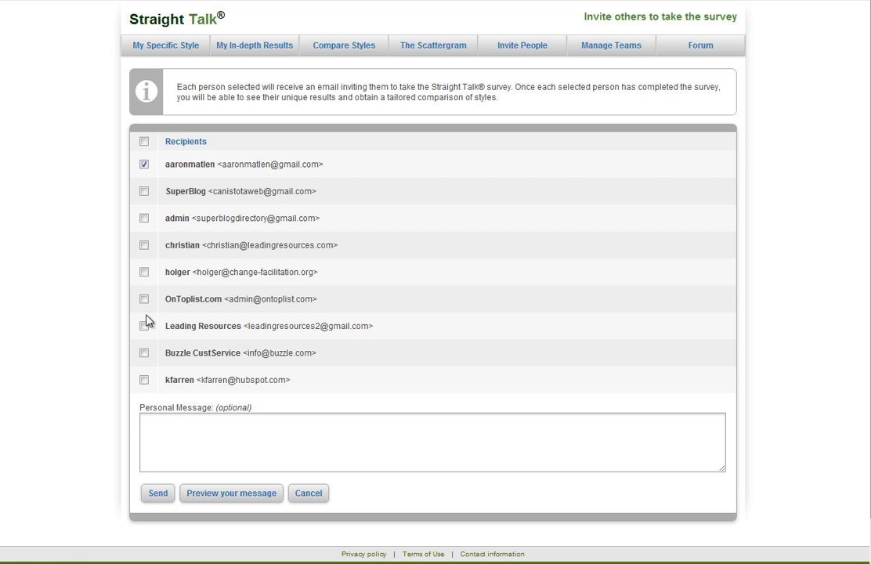
click(143, 326)
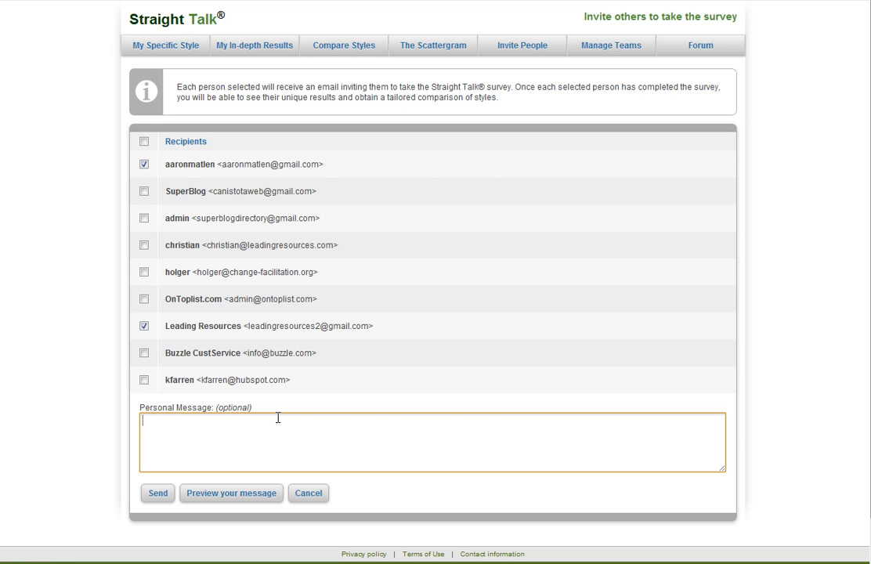
text(Let's learn each other's communication styles so we can work more effectively together!)
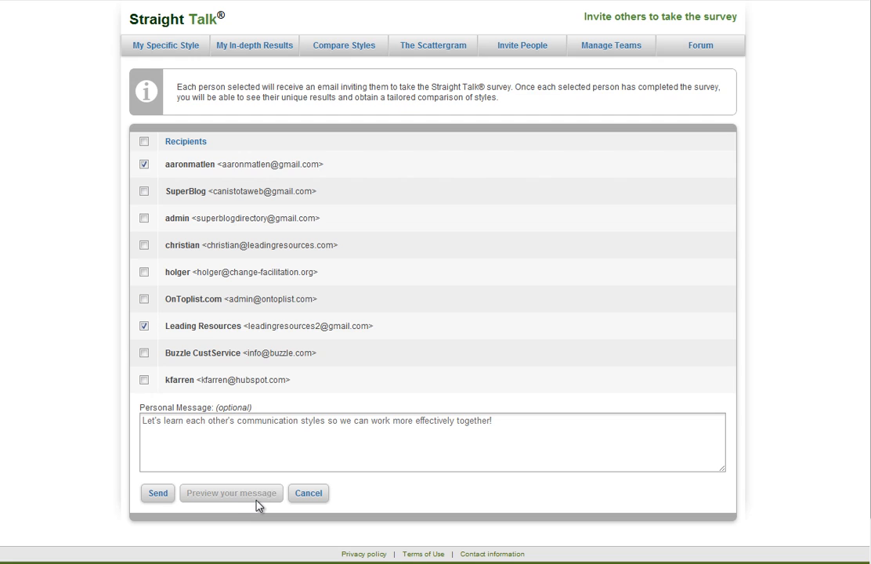
click(231, 492)
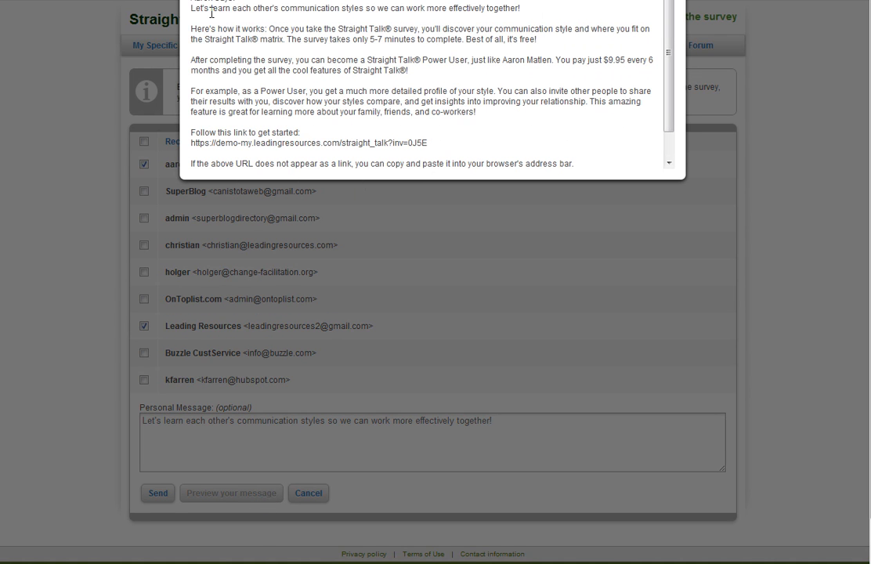
triple_click(337, 8)
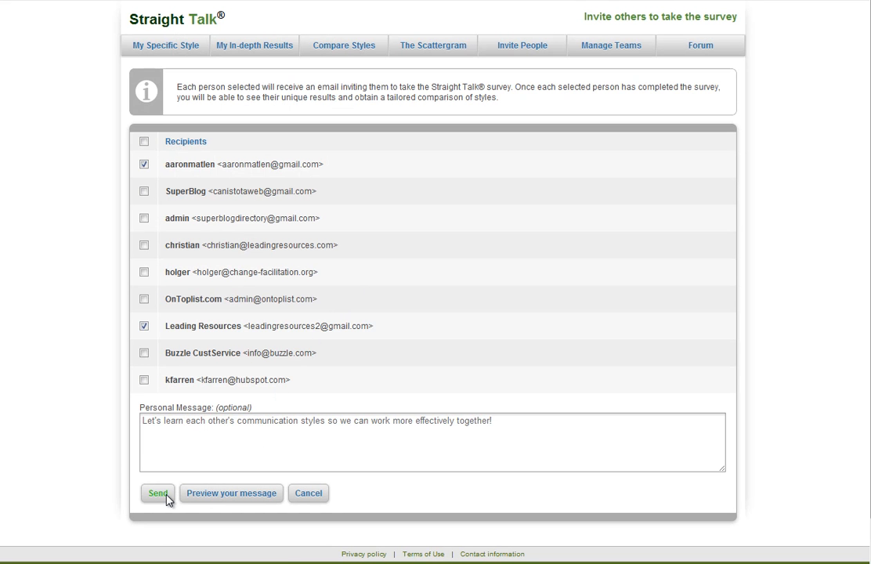
Send the invitations and review the two pending invitations dated February 29, 2012.
click(158, 493)
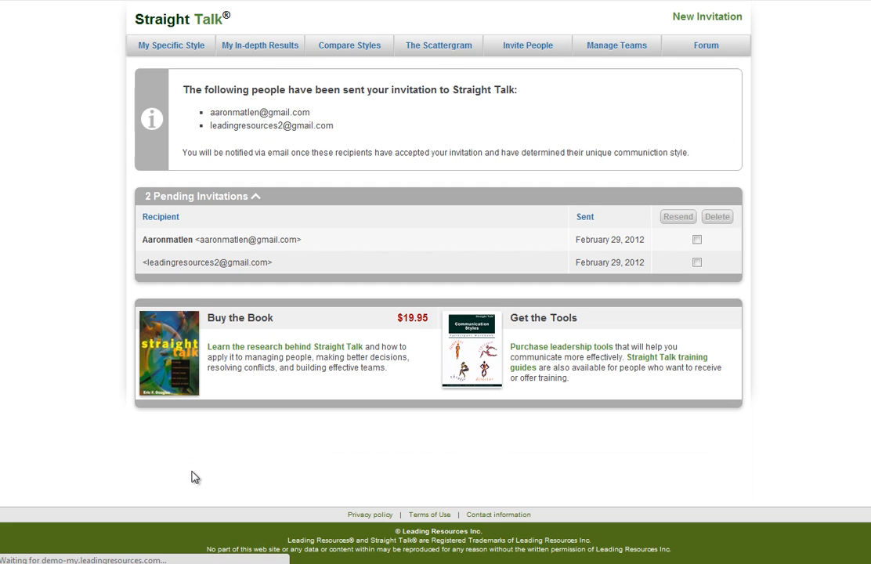
mouse_move(209, 92)
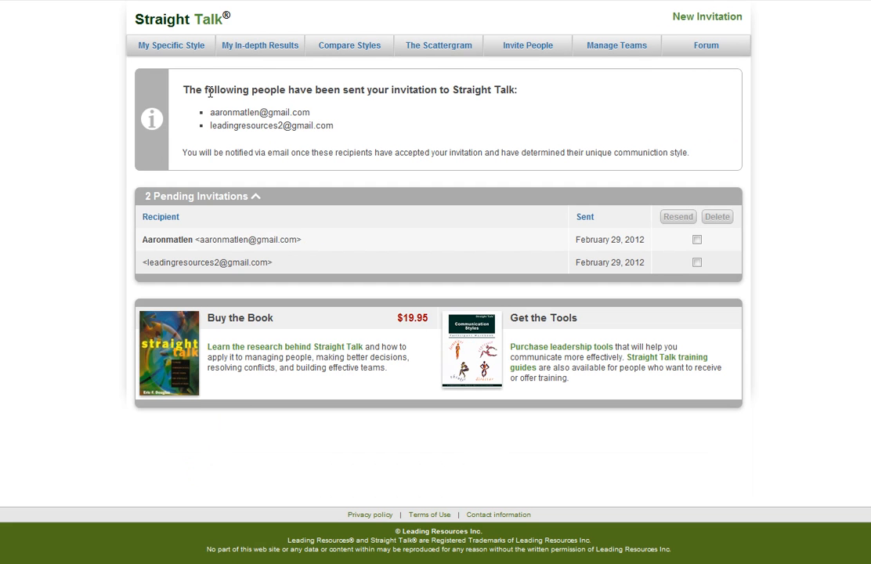
mouse_move(318, 239)
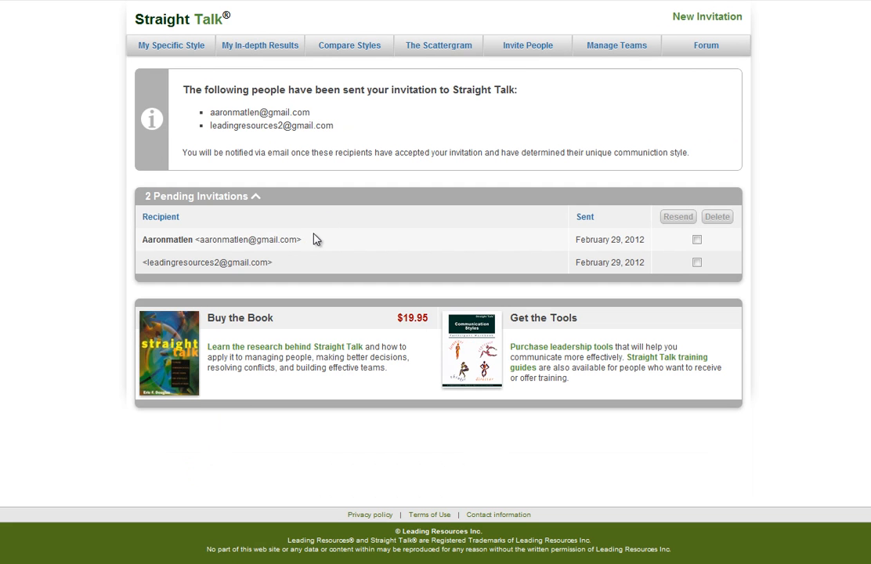
mouse_move(601, 241)
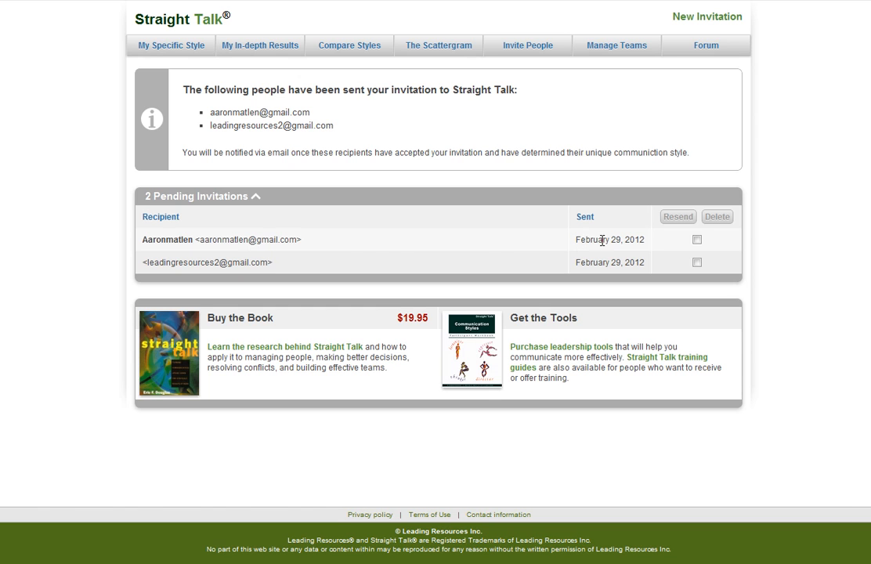
mouse_move(166, 205)
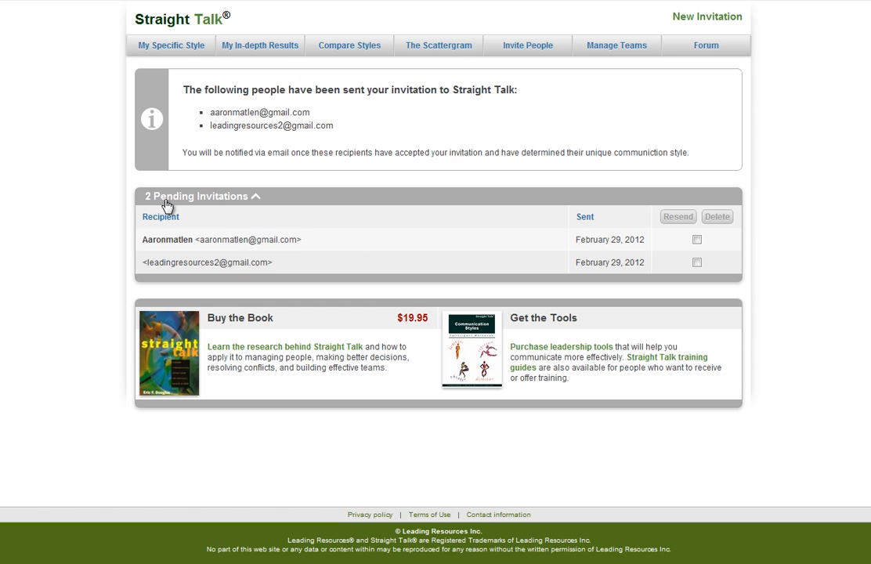
mouse_move(179, 239)
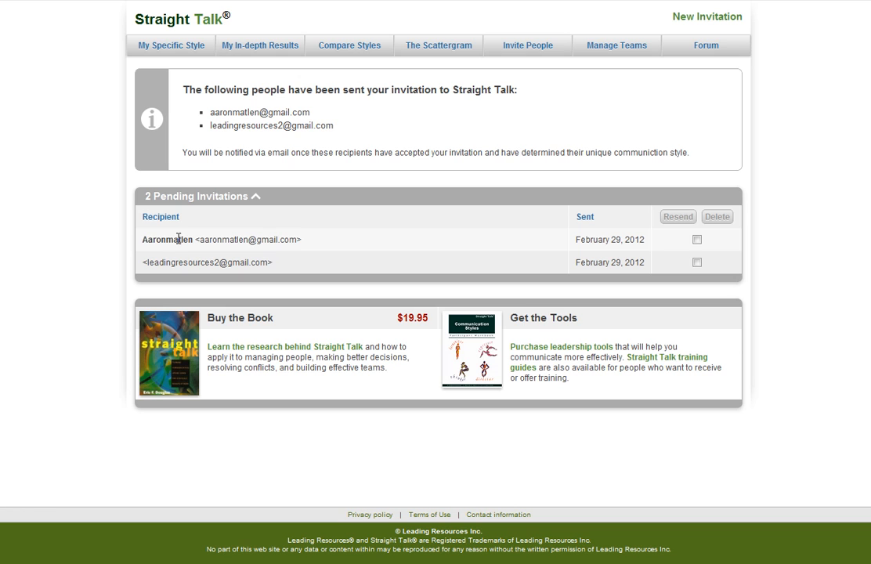
mouse_move(425, 239)
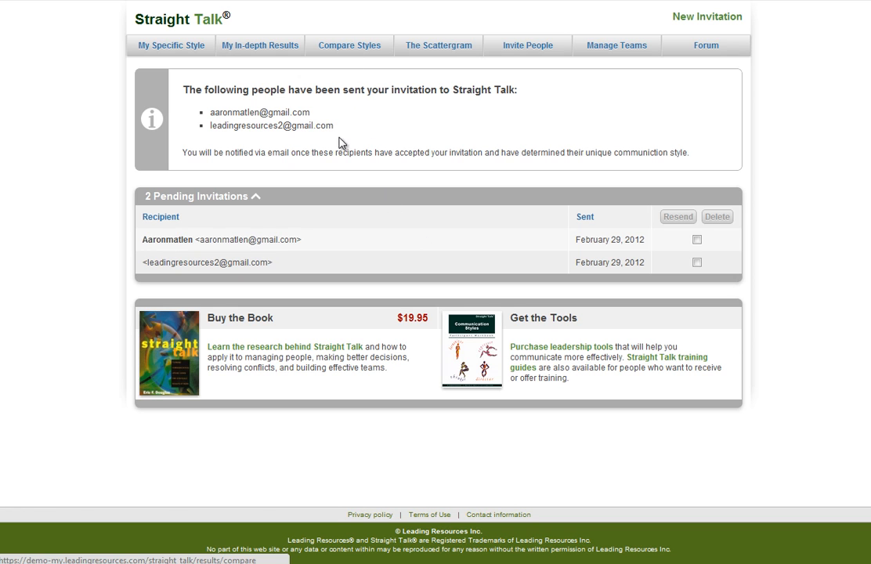
mouse_move(155, 253)
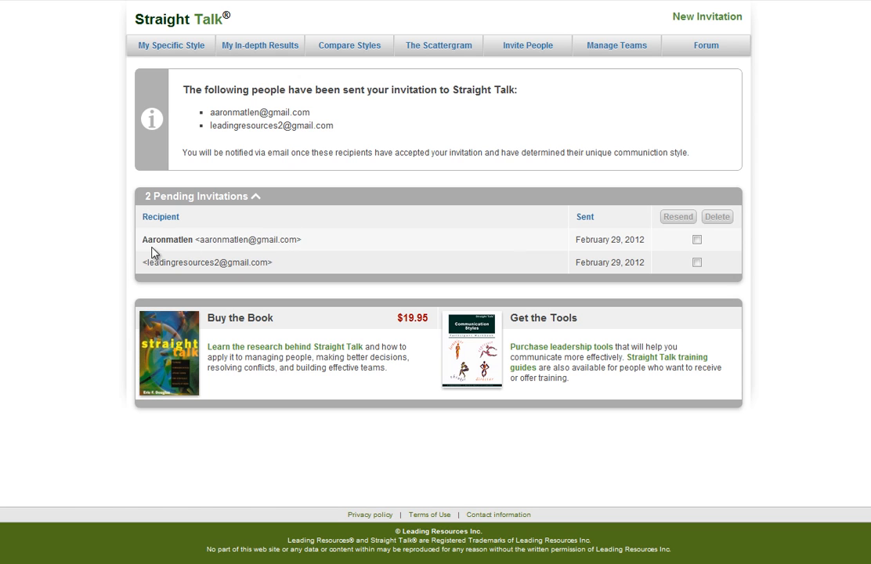
mouse_move(307, 272)
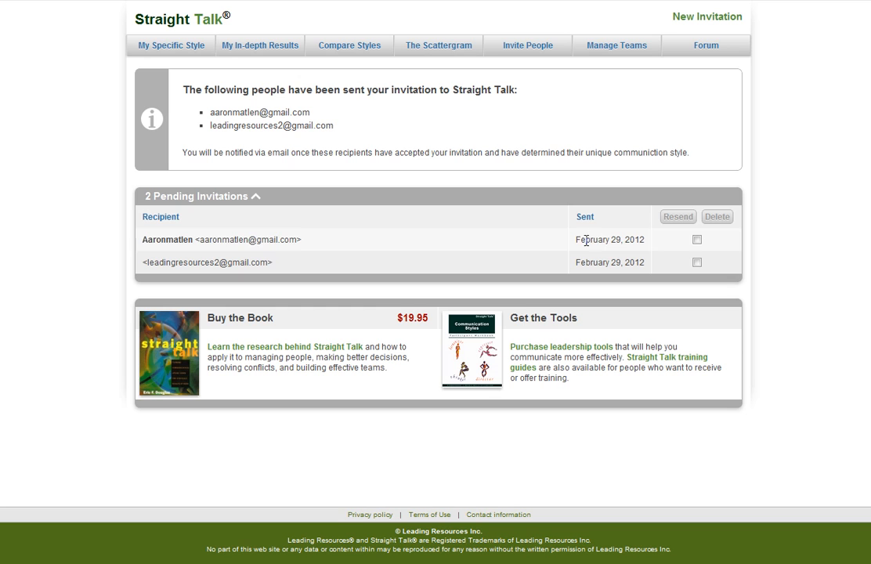
double_click(633, 239)
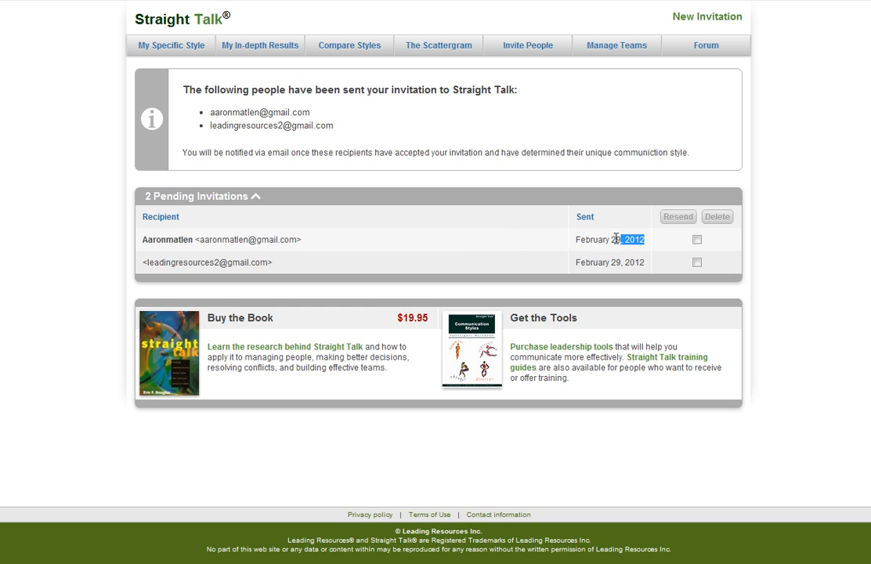
click(696, 239)
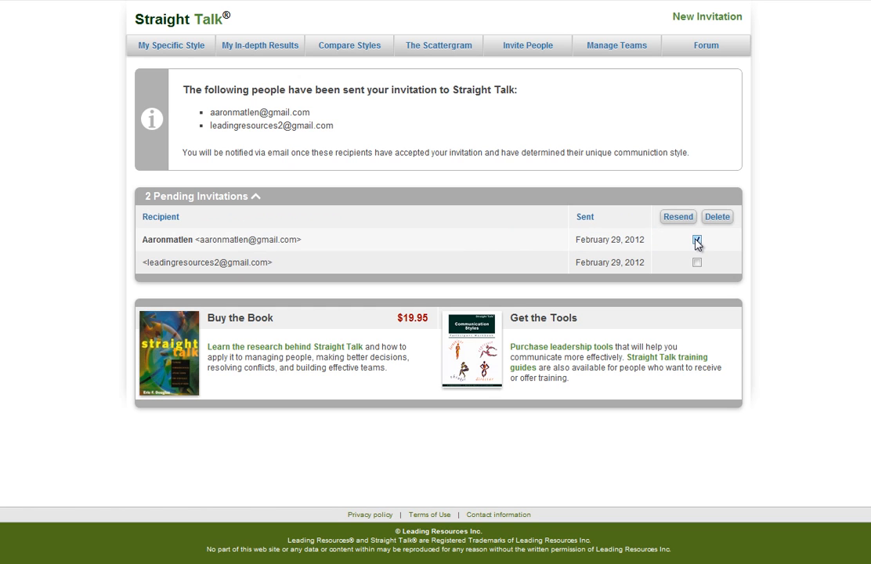
click(696, 240)
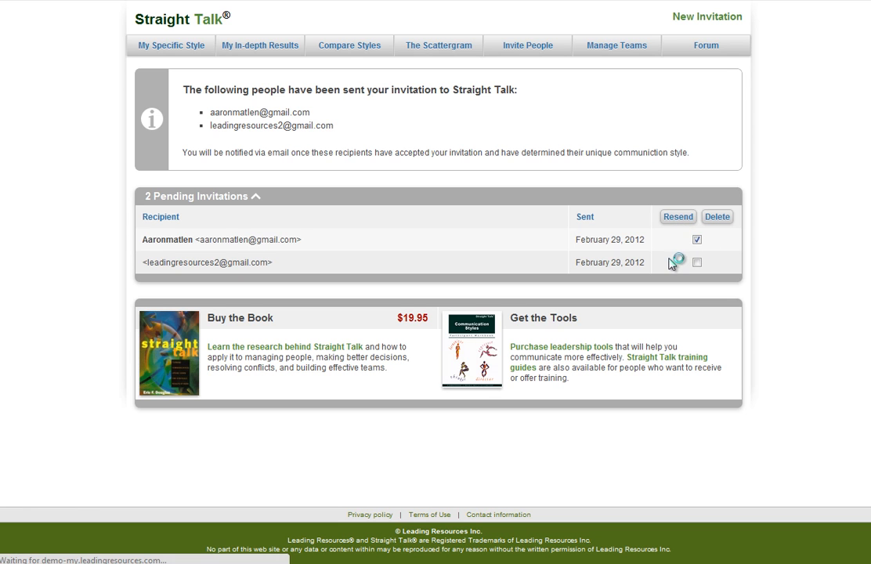
click(677, 216)
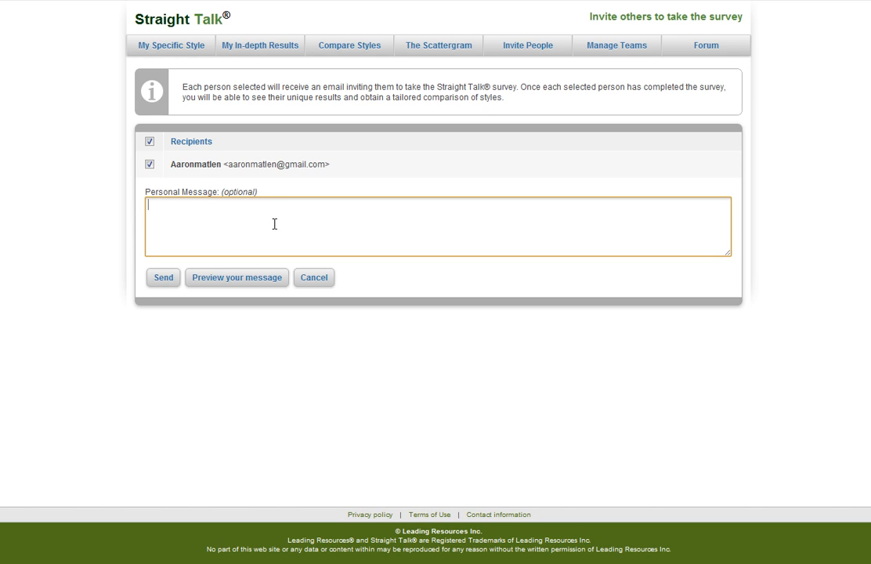
text(A me)
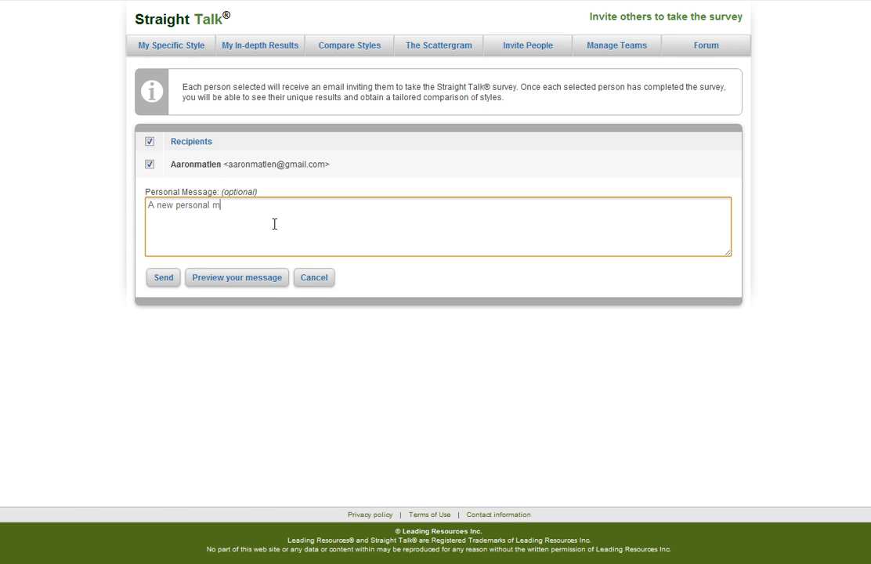
text(essage.)
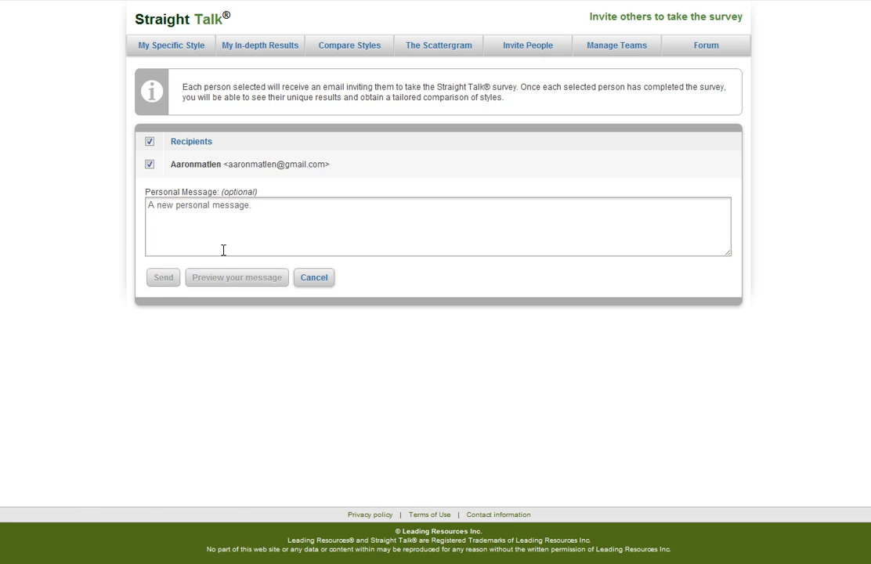
click(162, 277)
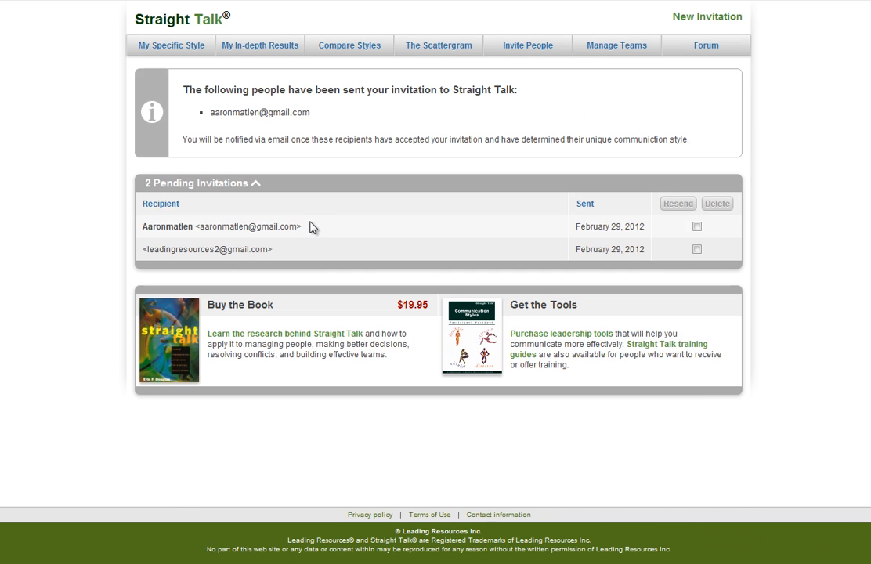
mouse_move(368, 200)
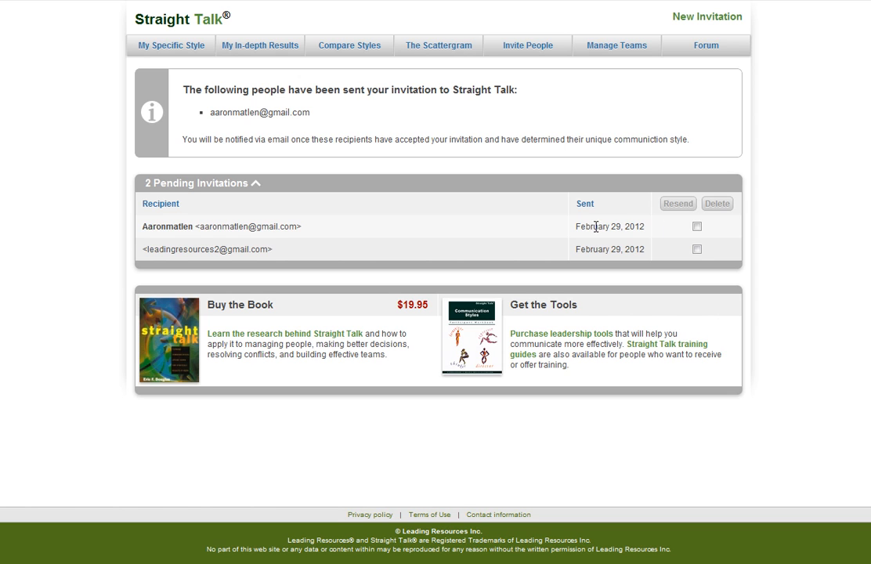
mouse_move(458, 163)
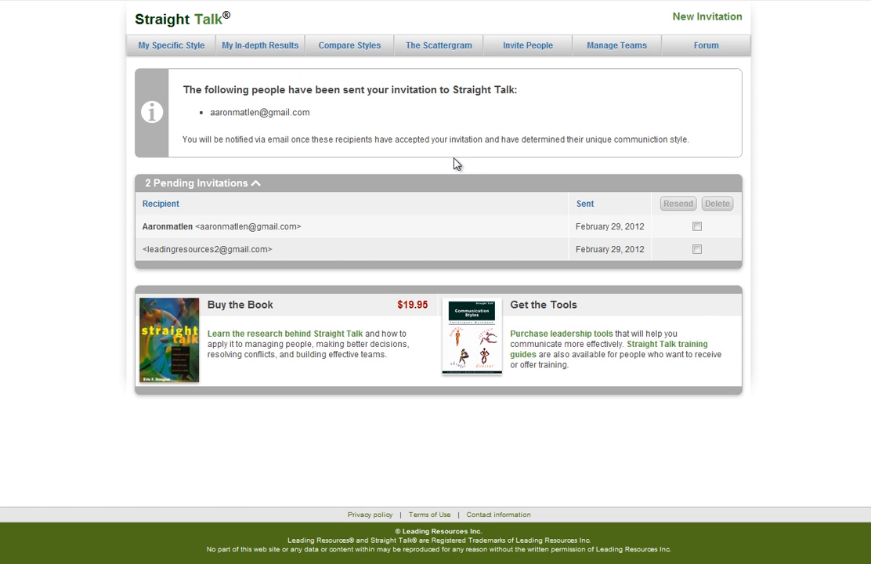